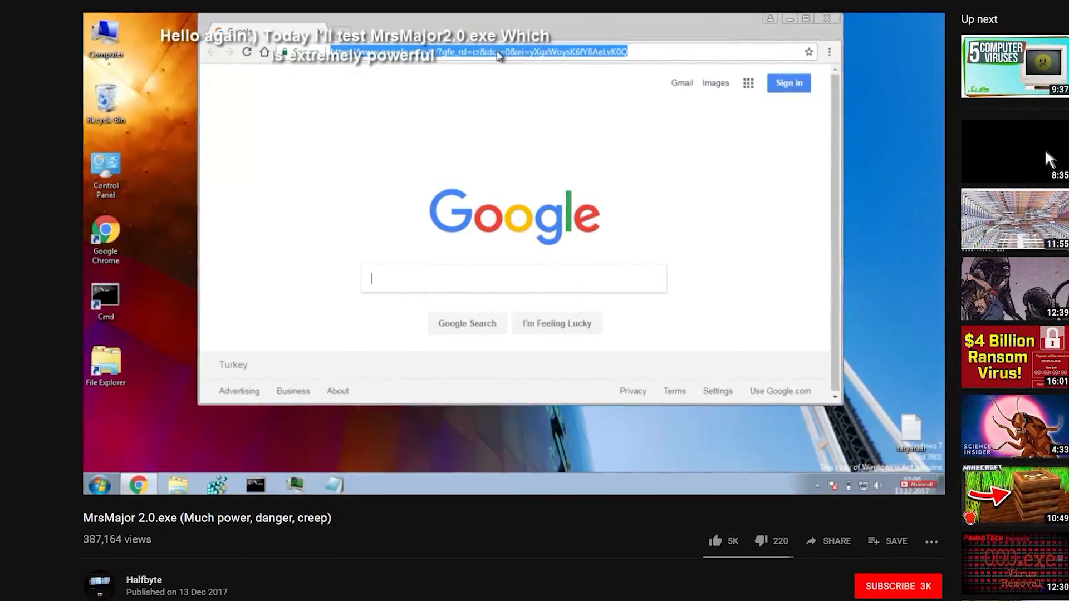
Step: Launch MrsMajor2.0.exe from the desktop and allow it to make changes via UAC
{"action": "type", "text": "majorvir"}
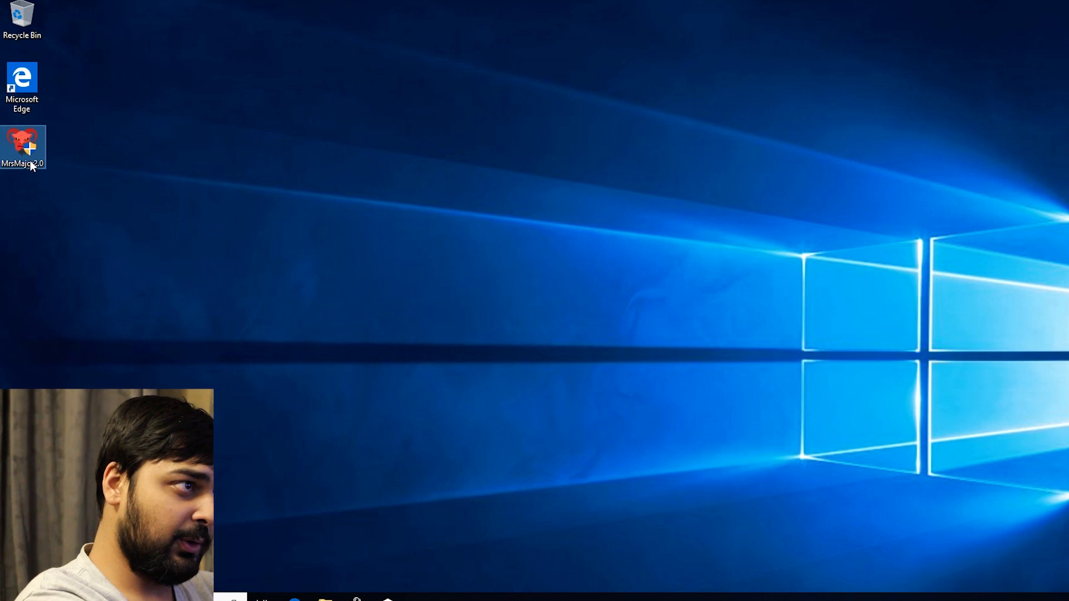
{"action": "mouse_move", "coordinate": [24, 143]}
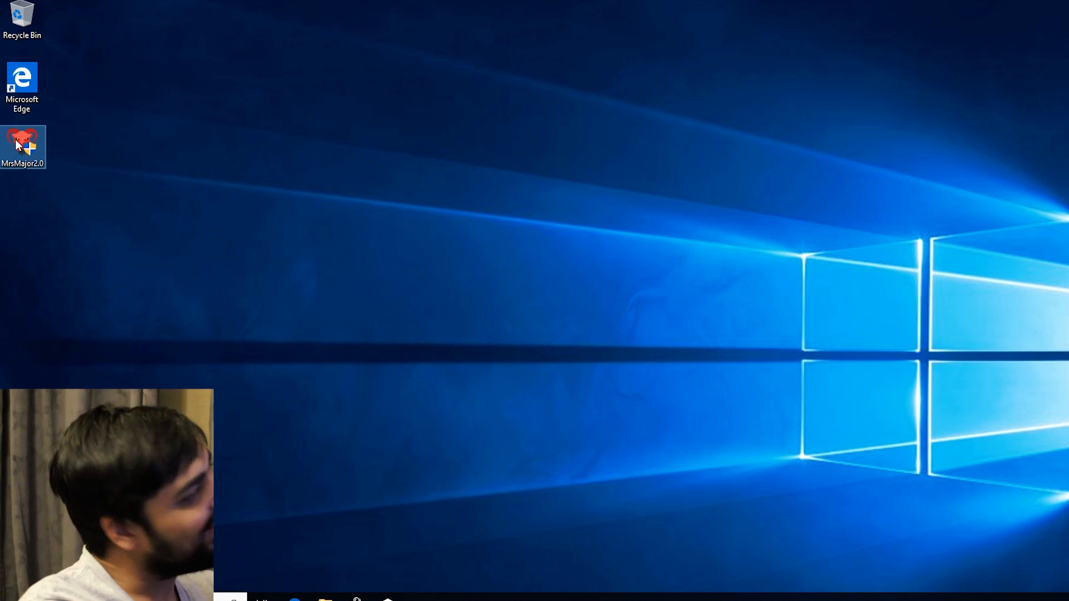
{"action": "double_click", "coordinate": [22, 143]}
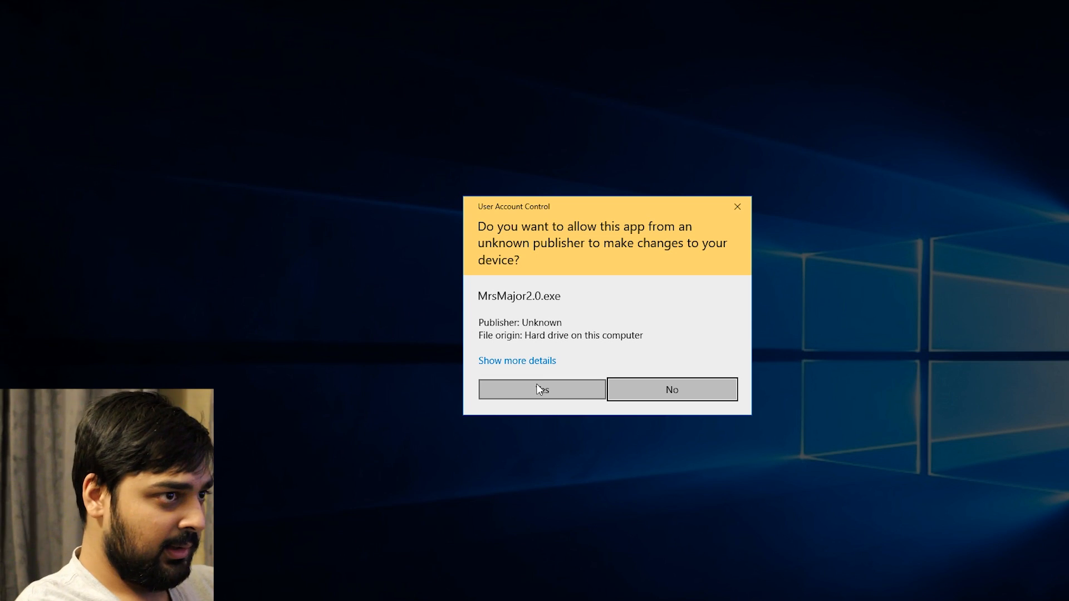
{"action": "left_click", "coordinate": [541, 389]}
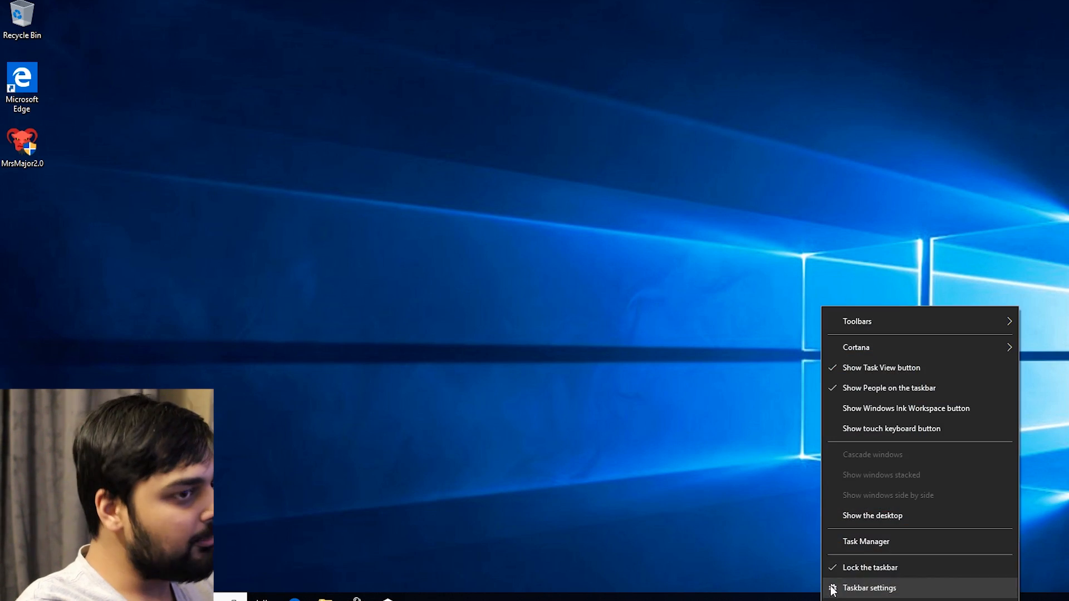
Step: Check CPU and memory usage in Task Manager's Performance view, then return to Processes
{"action": "left_click", "coordinate": [866, 541]}
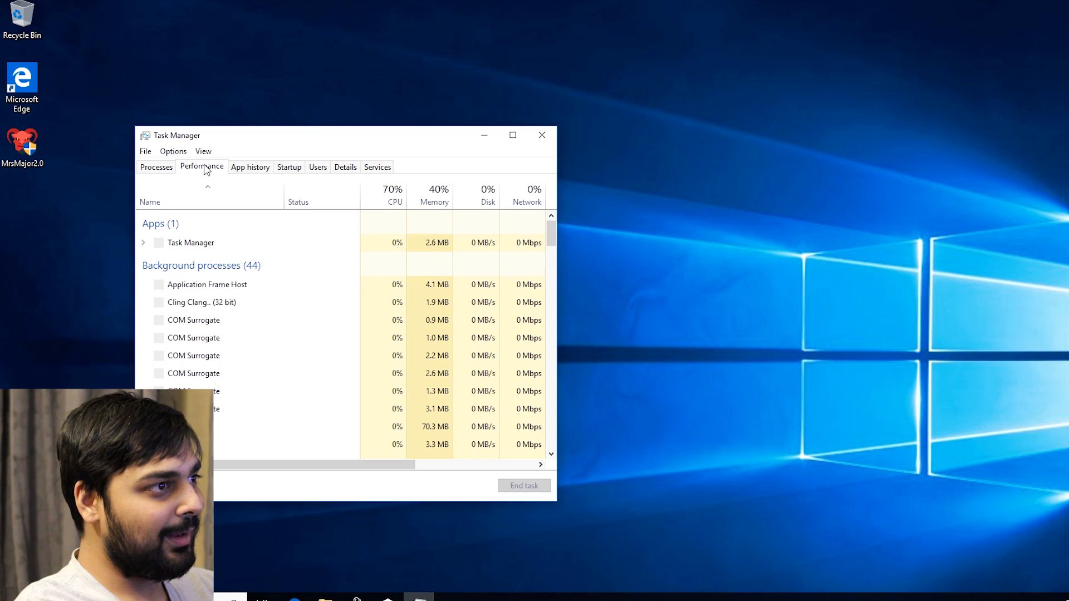
{"action": "left_click", "coordinate": [201, 166]}
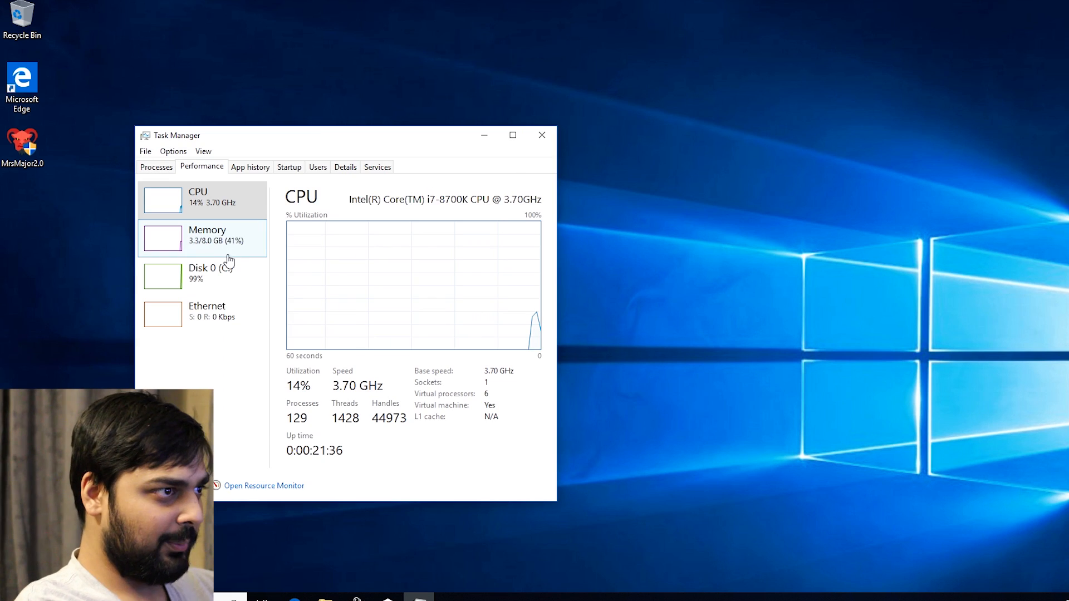
{"action": "left_click", "coordinate": [206, 235]}
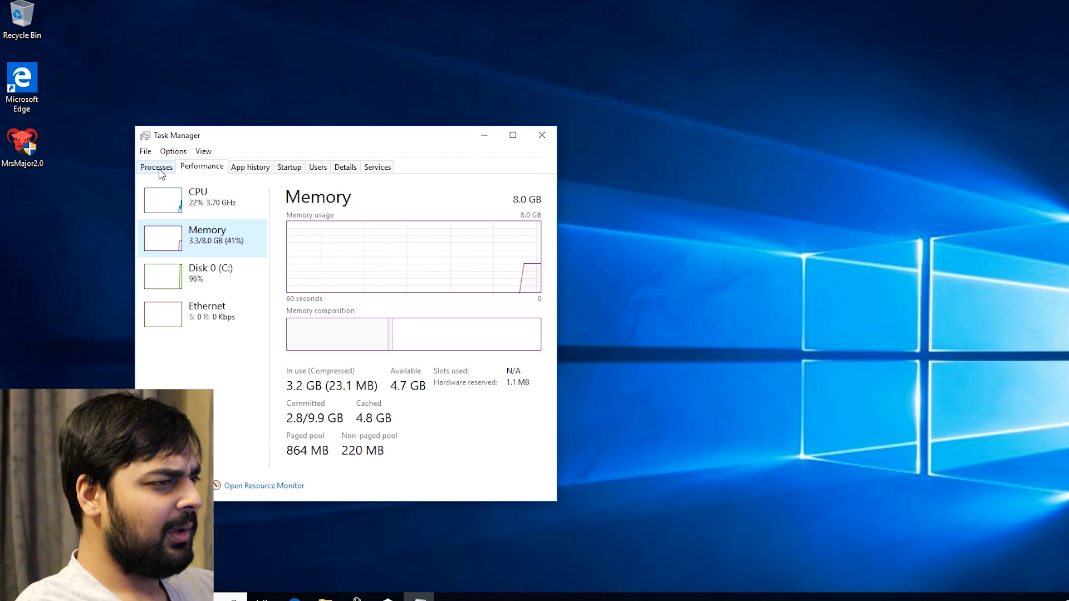
{"action": "left_click", "coordinate": [156, 167]}
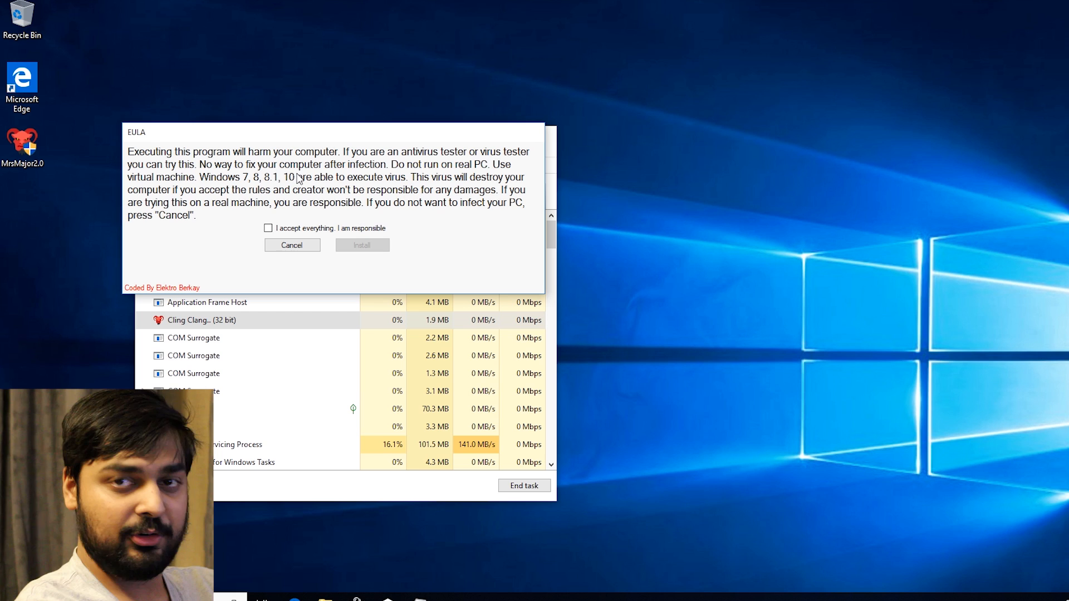
{"action": "mouse_move", "coordinate": [251, 179]}
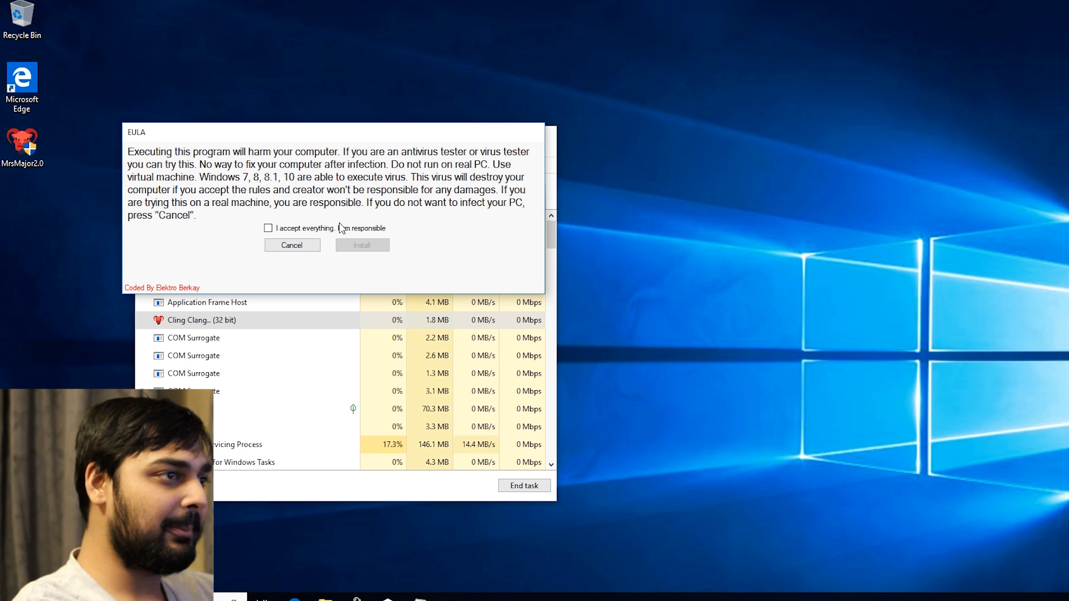
Step: Tick 'I accept everything. I am responsible' in the MrsMajor EULA warning
{"action": "left_click", "coordinate": [268, 228]}
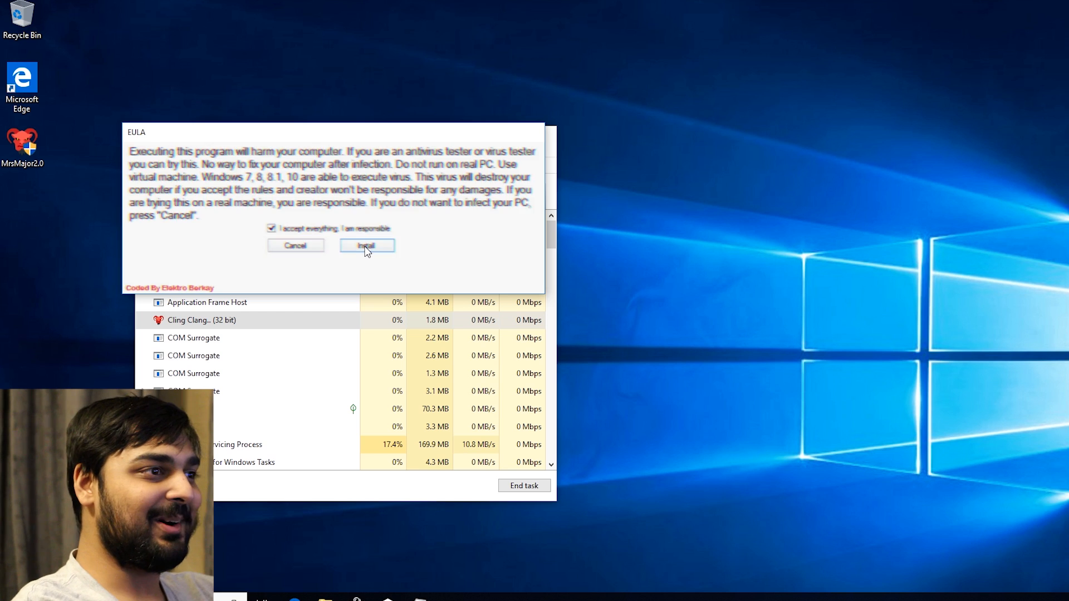
Step: Start installing MrsMajor 2.0 with the warning terms accepted
{"action": "left_click", "coordinate": [367, 245]}
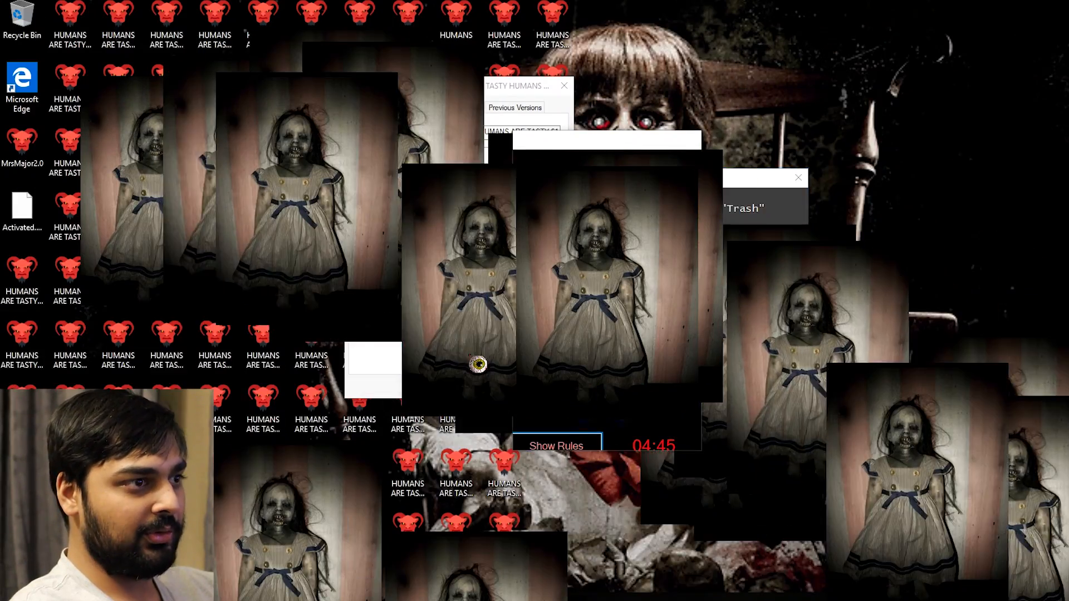
{"action": "left_click", "coordinate": [557, 446]}
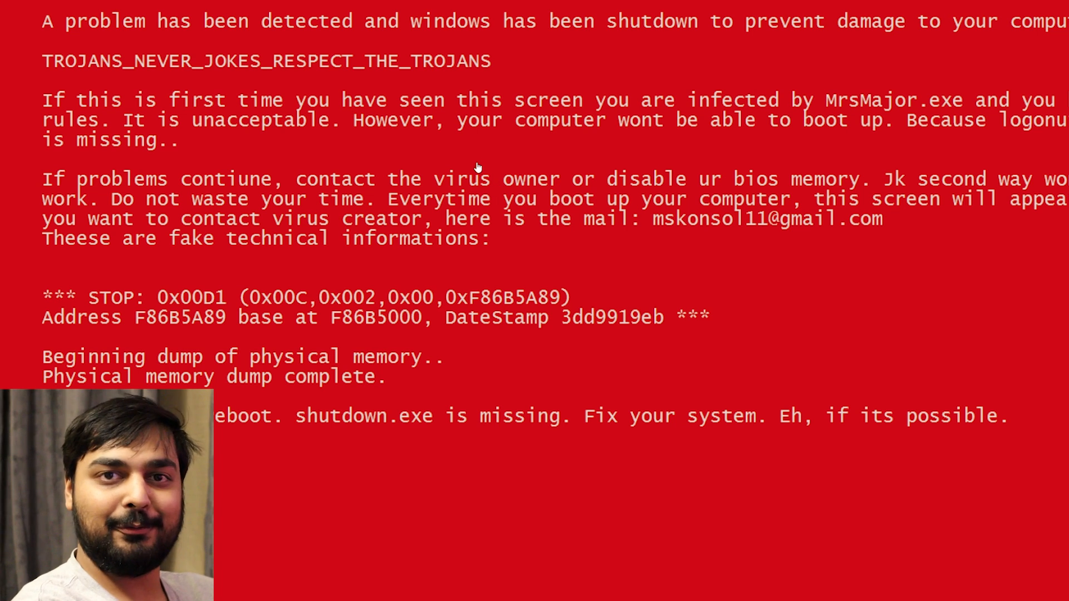
{"action": "mouse_move", "coordinate": [606, 103]}
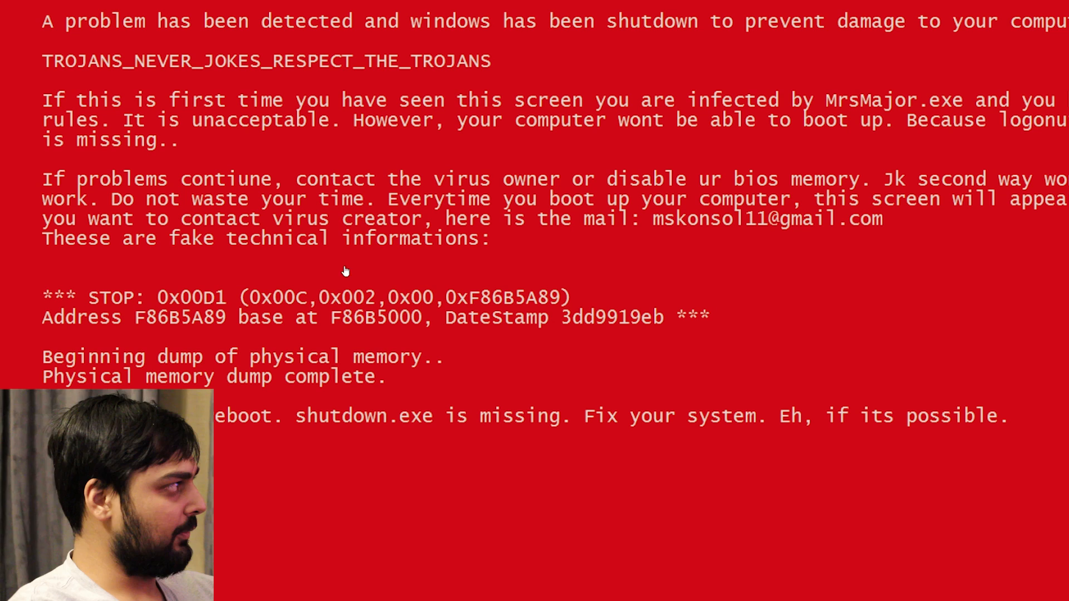
{"action": "mouse_move", "coordinate": [337, 375]}
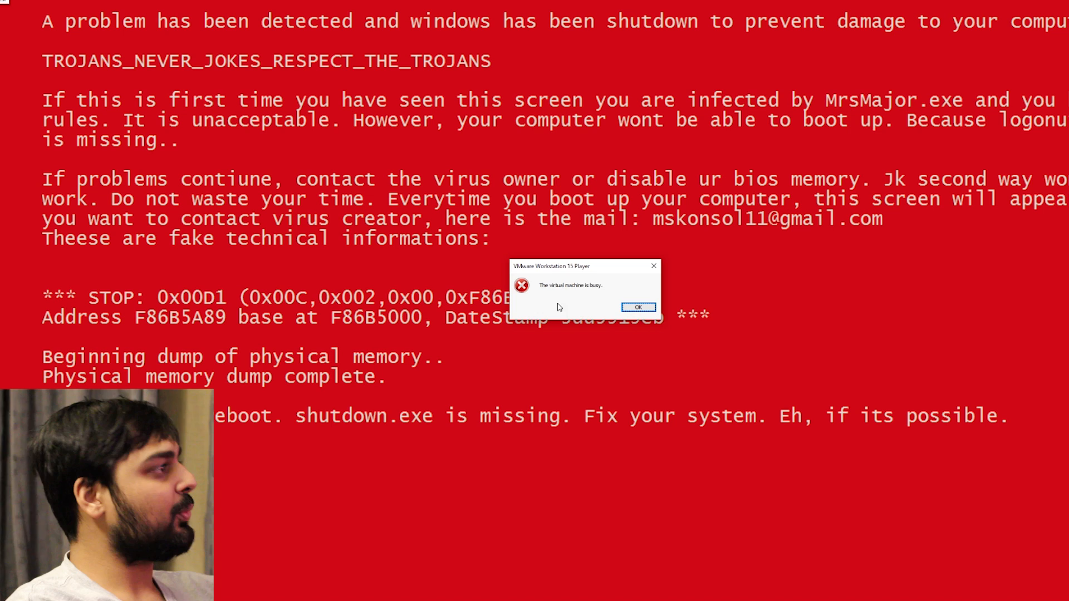
Step: Dismiss the 'virtual machine is busy' warnings so mrsmajor powers off to the Player library
{"action": "left_click", "coordinate": [638, 306]}
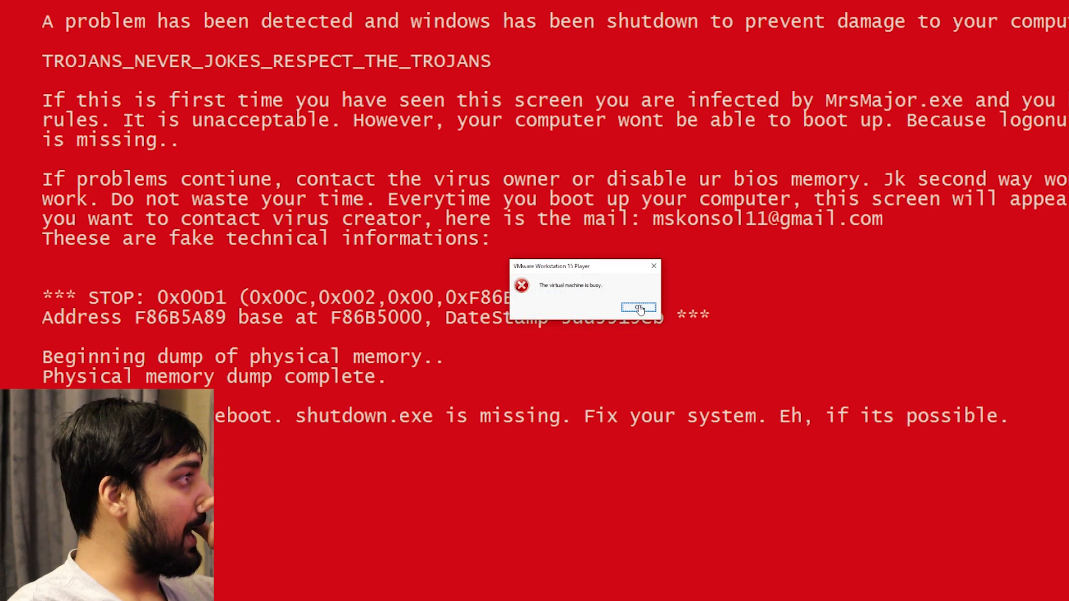
{"action": "left_click", "coordinate": [638, 308]}
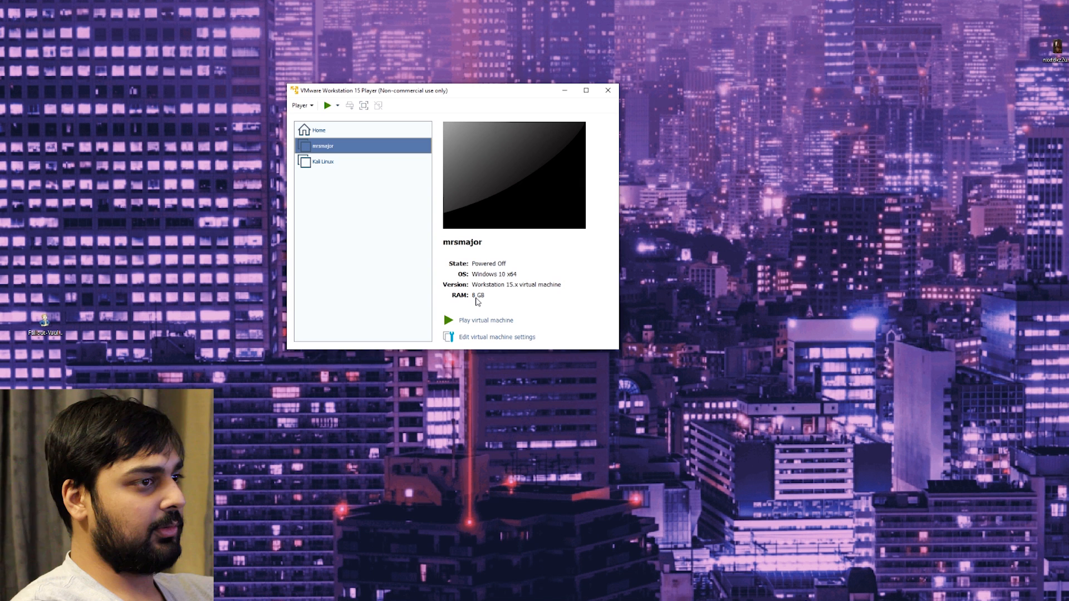
Step: Reboot the mrsmajor VM to the red death screen, then request power-off
{"action": "left_click", "coordinate": [486, 320]}
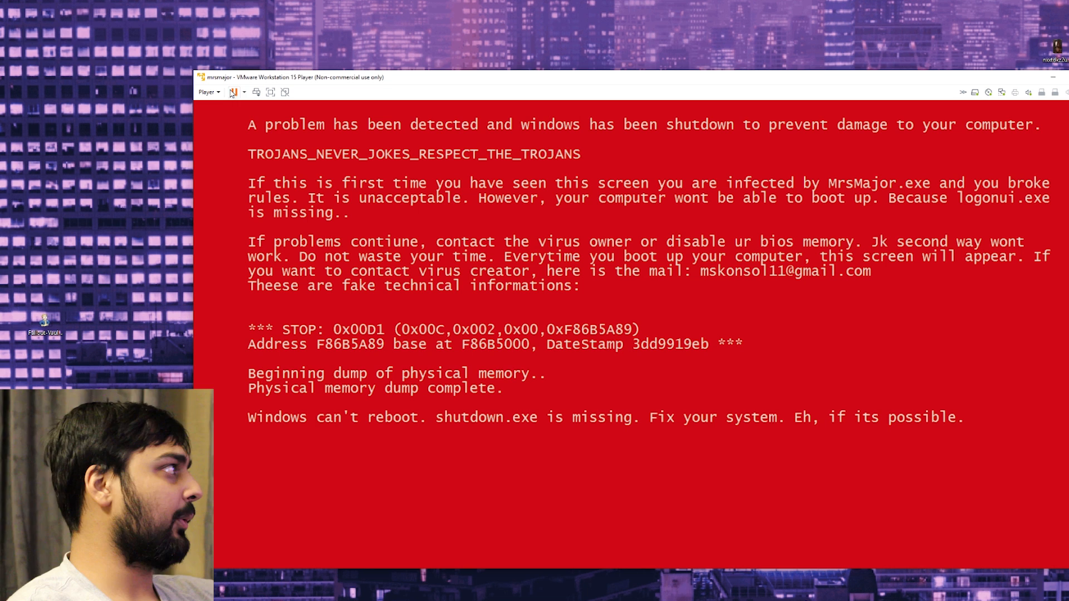
{"action": "left_click", "coordinate": [232, 92]}
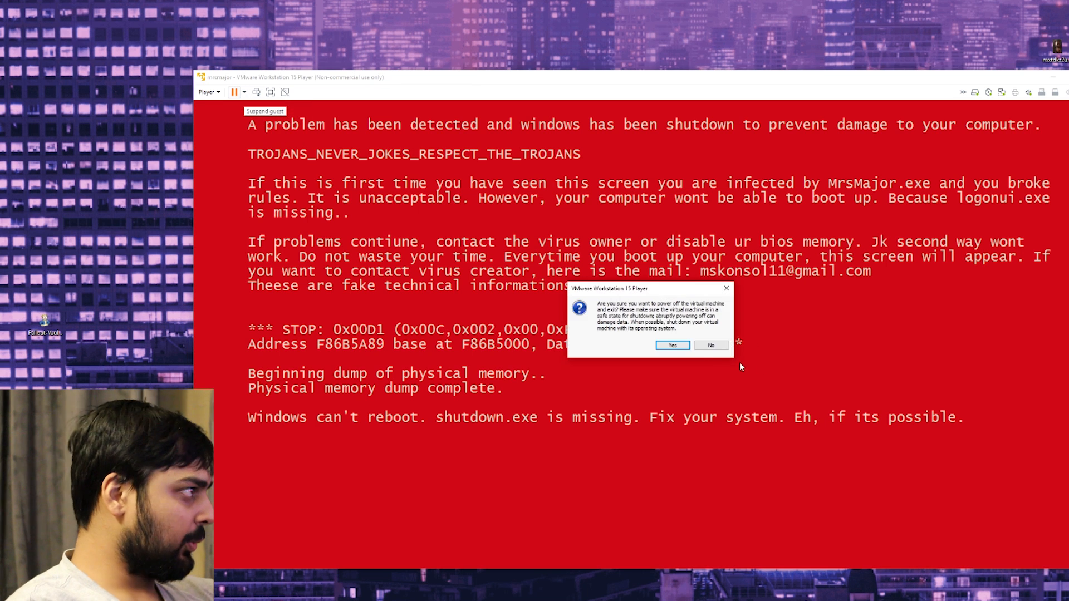